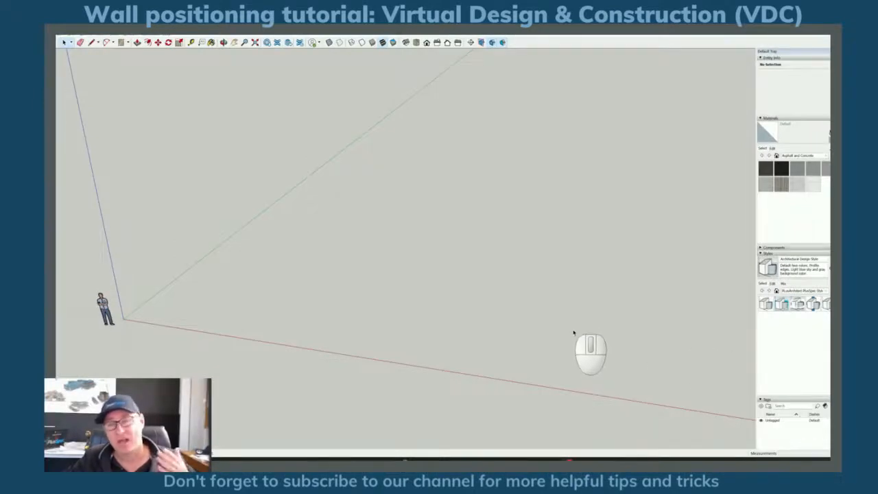
mouse_move(570, 360)
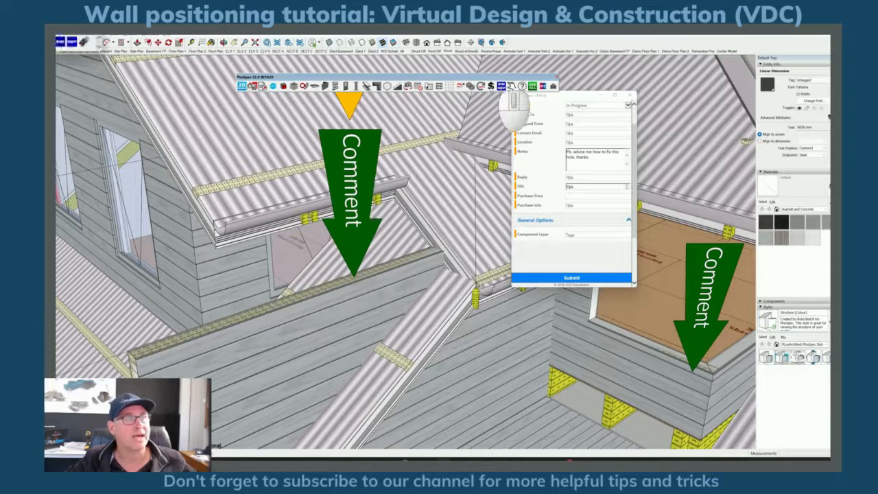
mouse_move(382, 258)
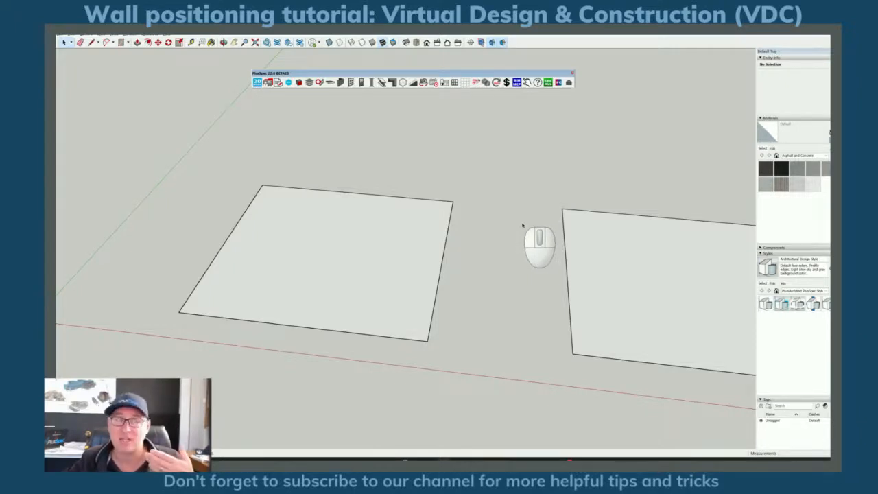
mouse_move(483, 244)
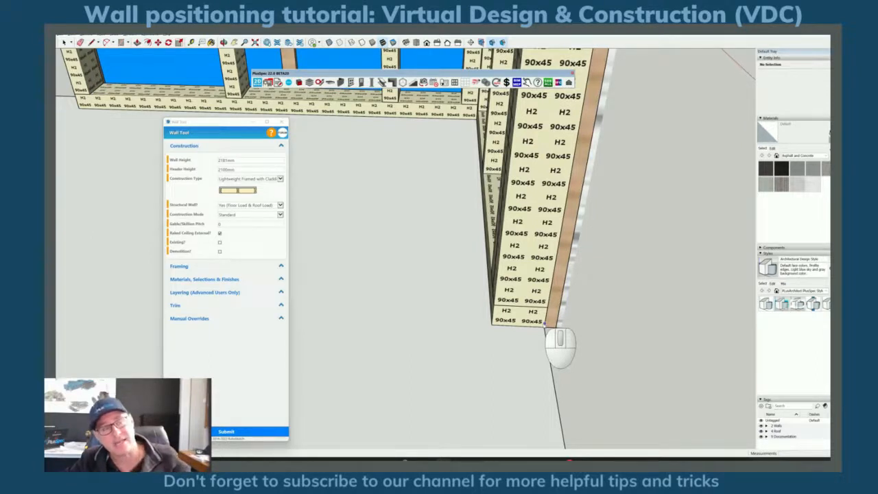
mouse_move(510, 343)
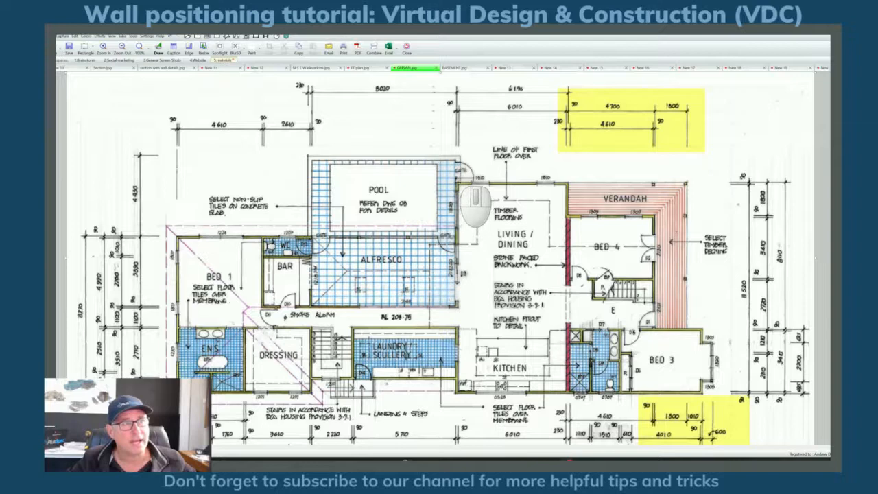
mouse_move(588, 217)
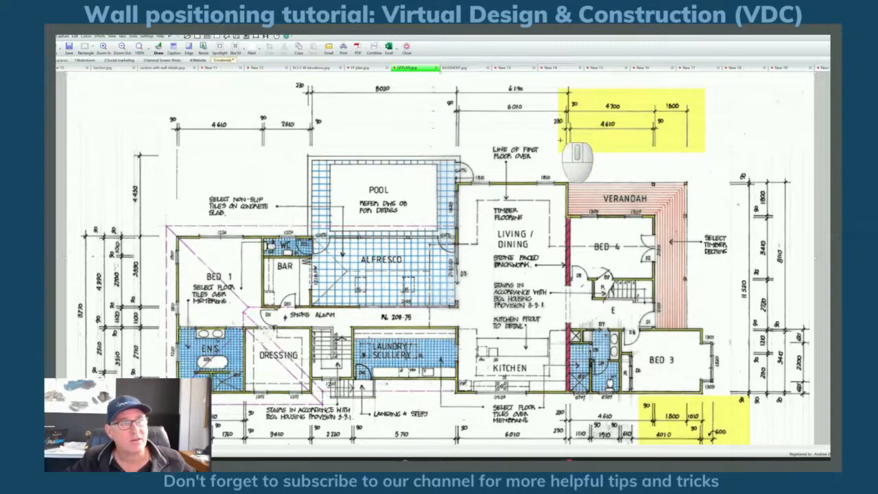
mouse_move(590, 268)
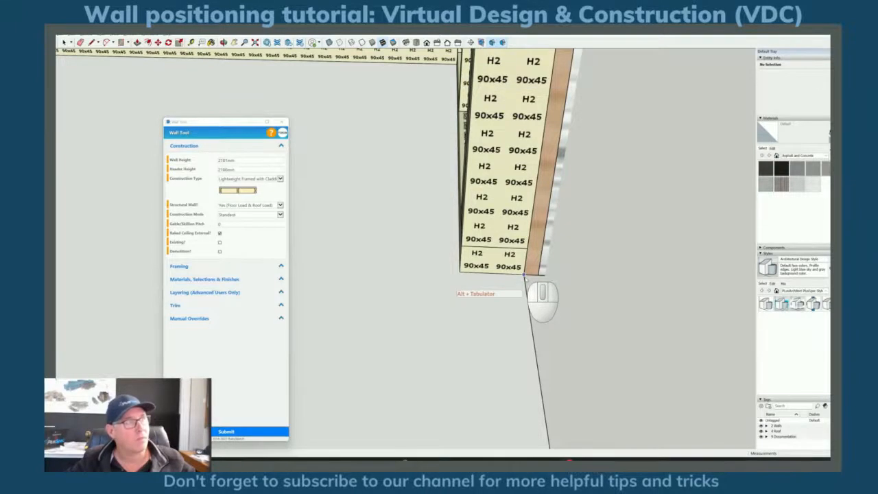
key(alt+tab)
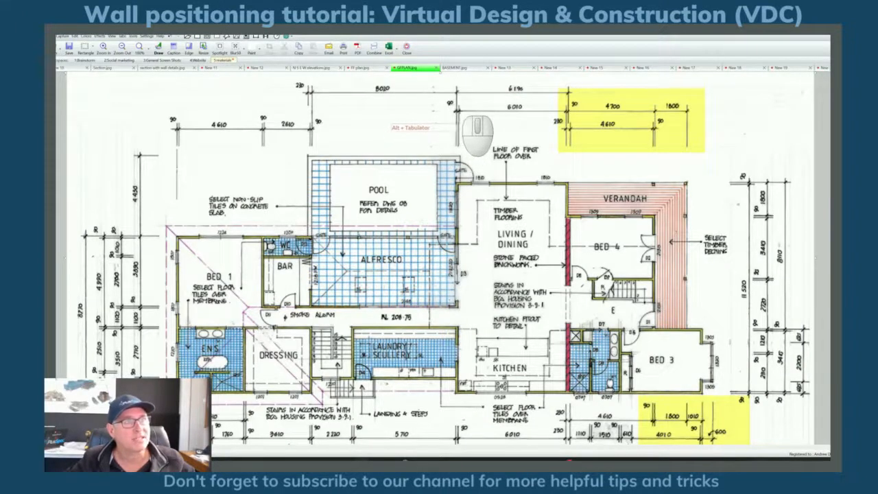
mouse_move(563, 130)
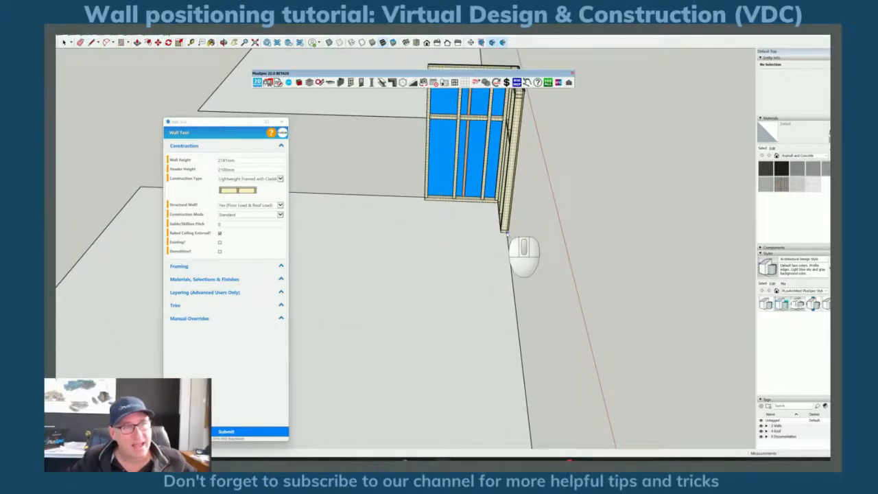
mouse_move(323, 208)
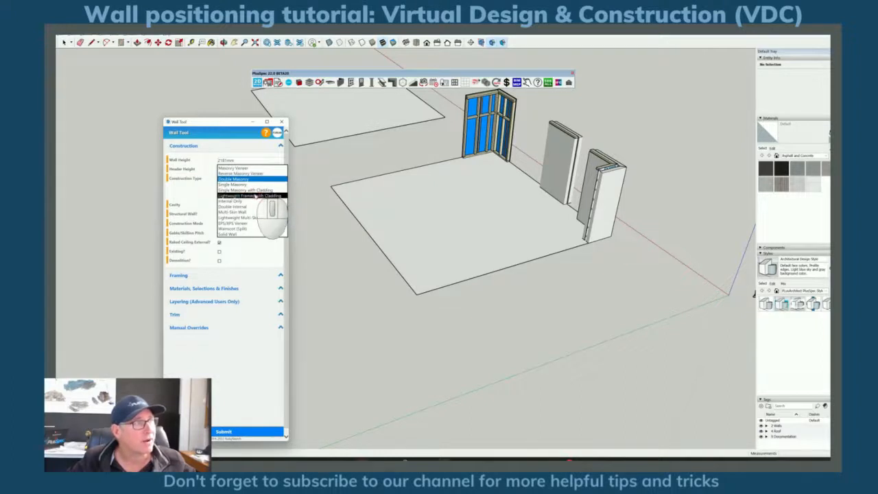
Choose another wall construction type in the Wall Tool panel for the next wall
click(250, 195)
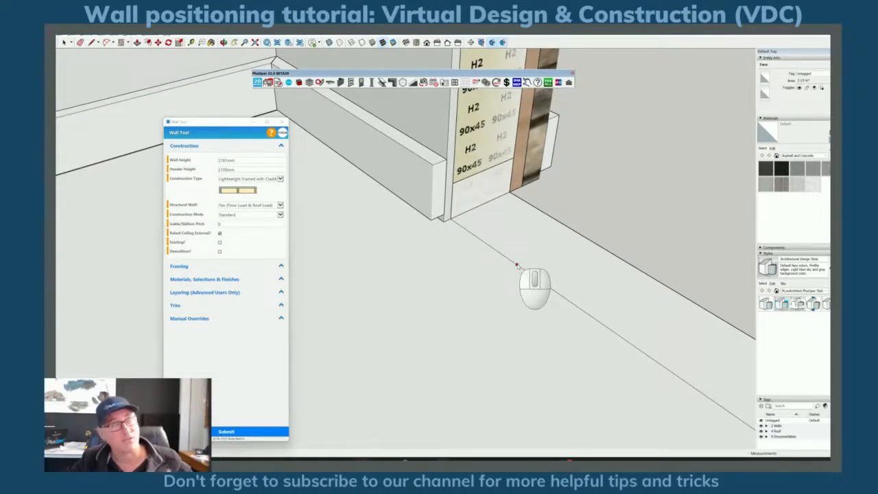
mouse_move(467, 236)
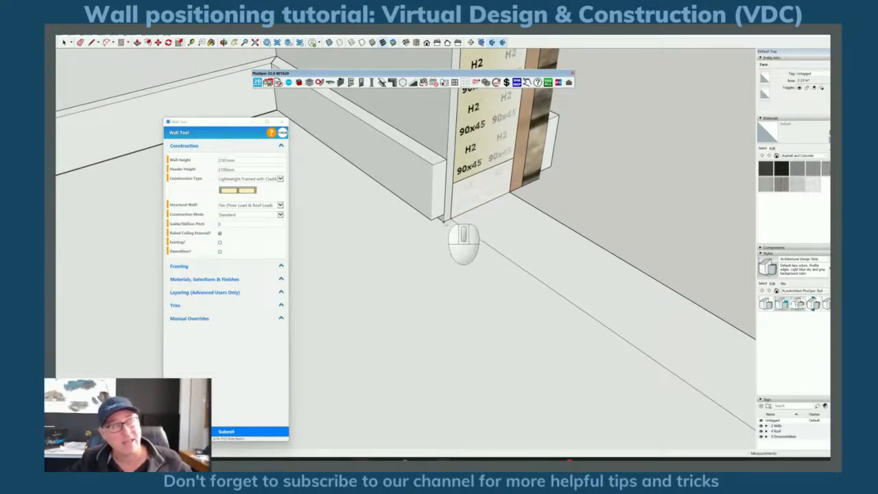